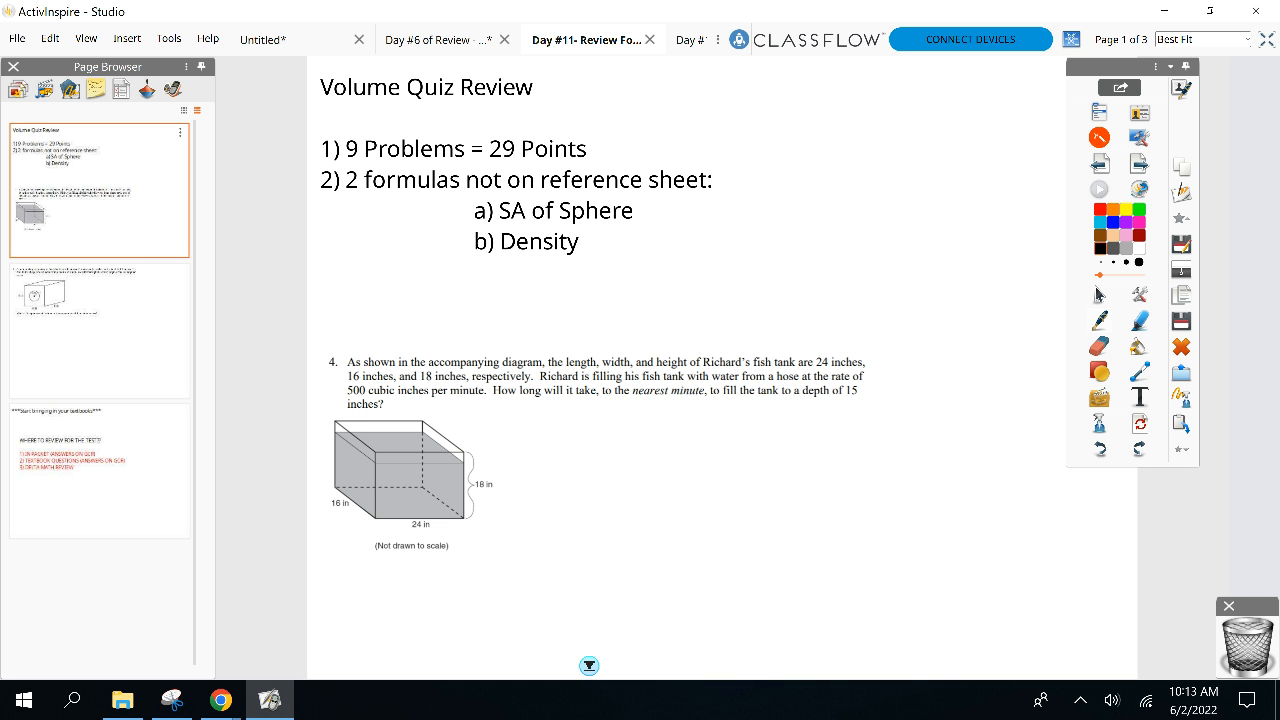
- Write the 4/3 fraction for the sphere volume formula on the slide
drag(960, 420, 980, 486)
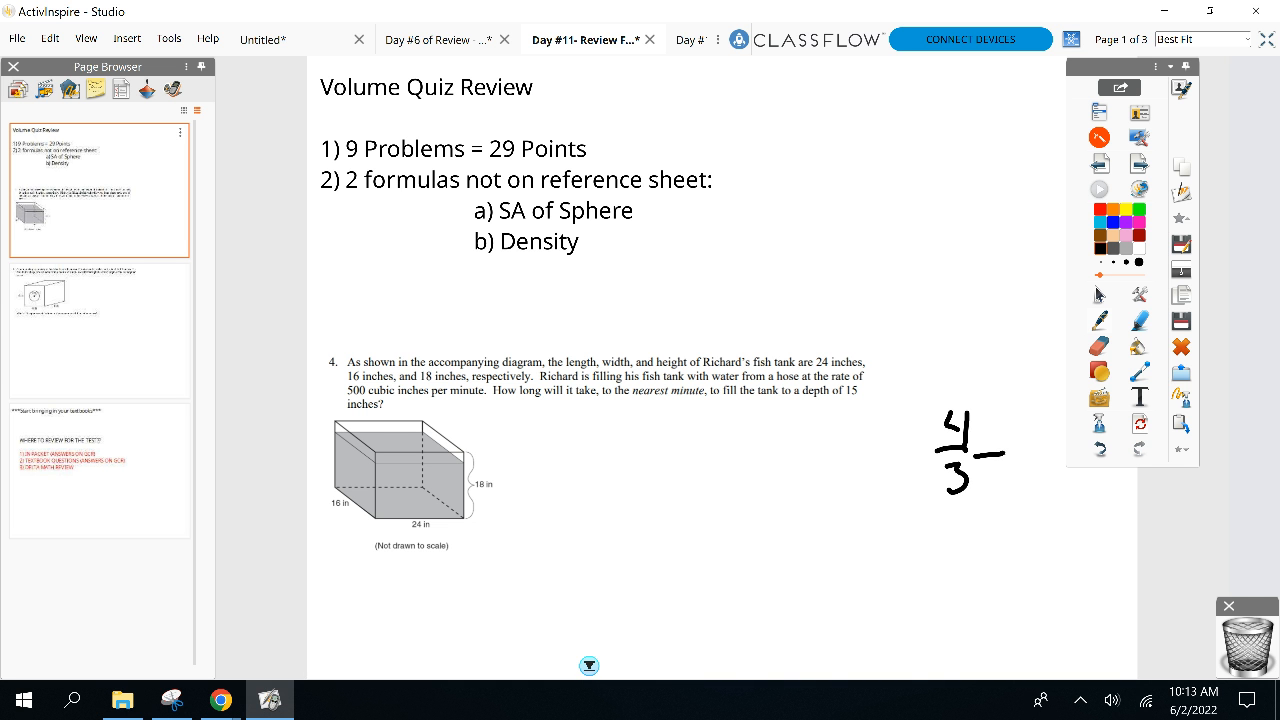
drag(984, 460, 1040, 440)
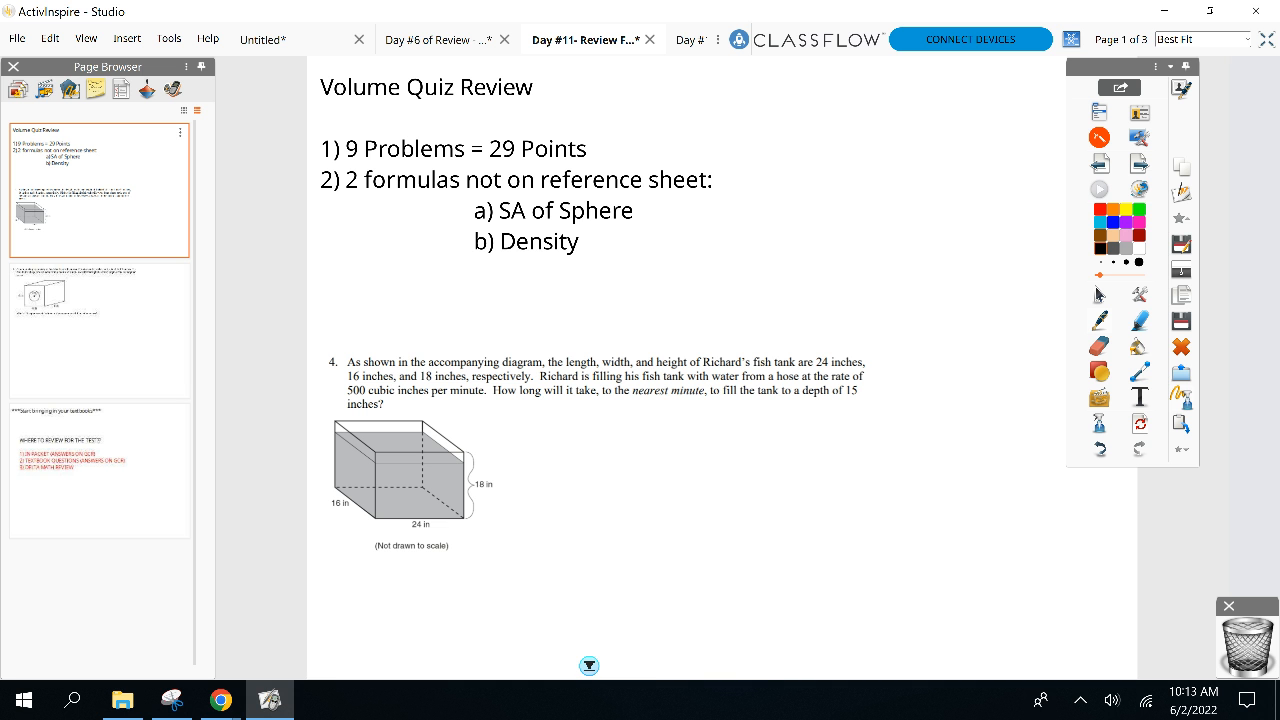
- Link 'SA of Sphere' with an arrow to the handwritten formula SA = 4πr²
drag(650, 210, 772, 208)
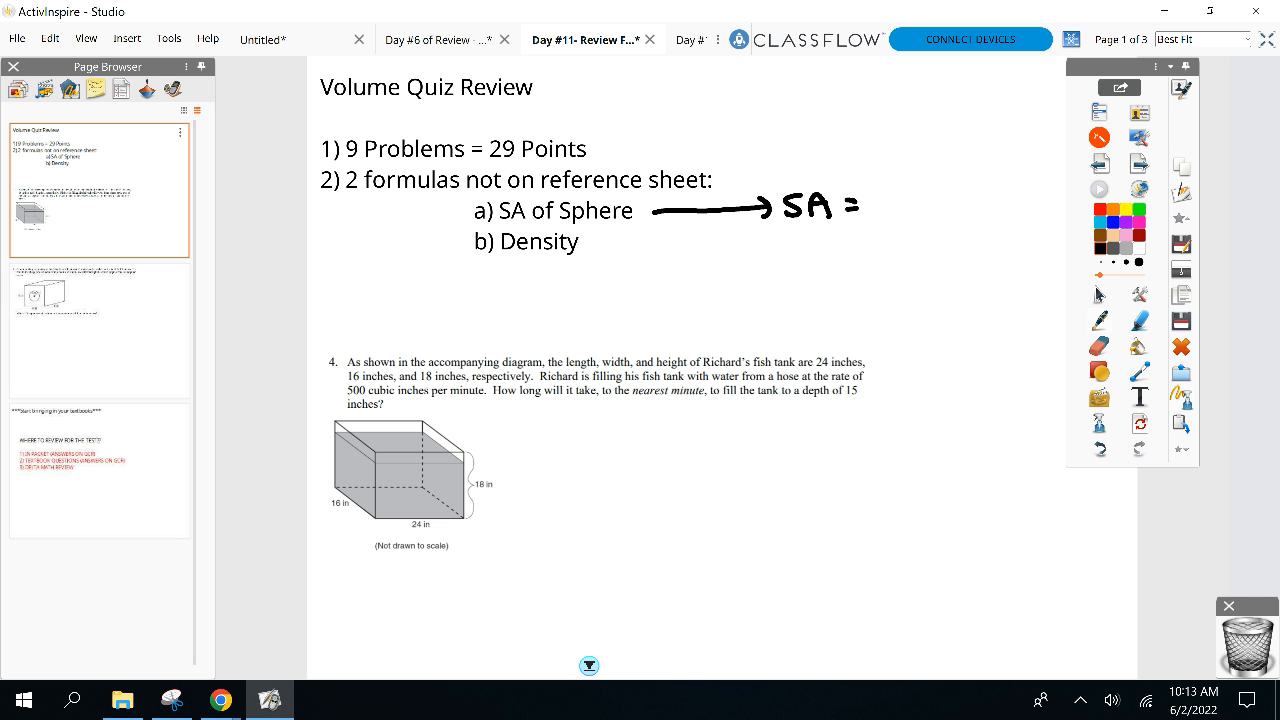
drag(870, 200, 884, 210)
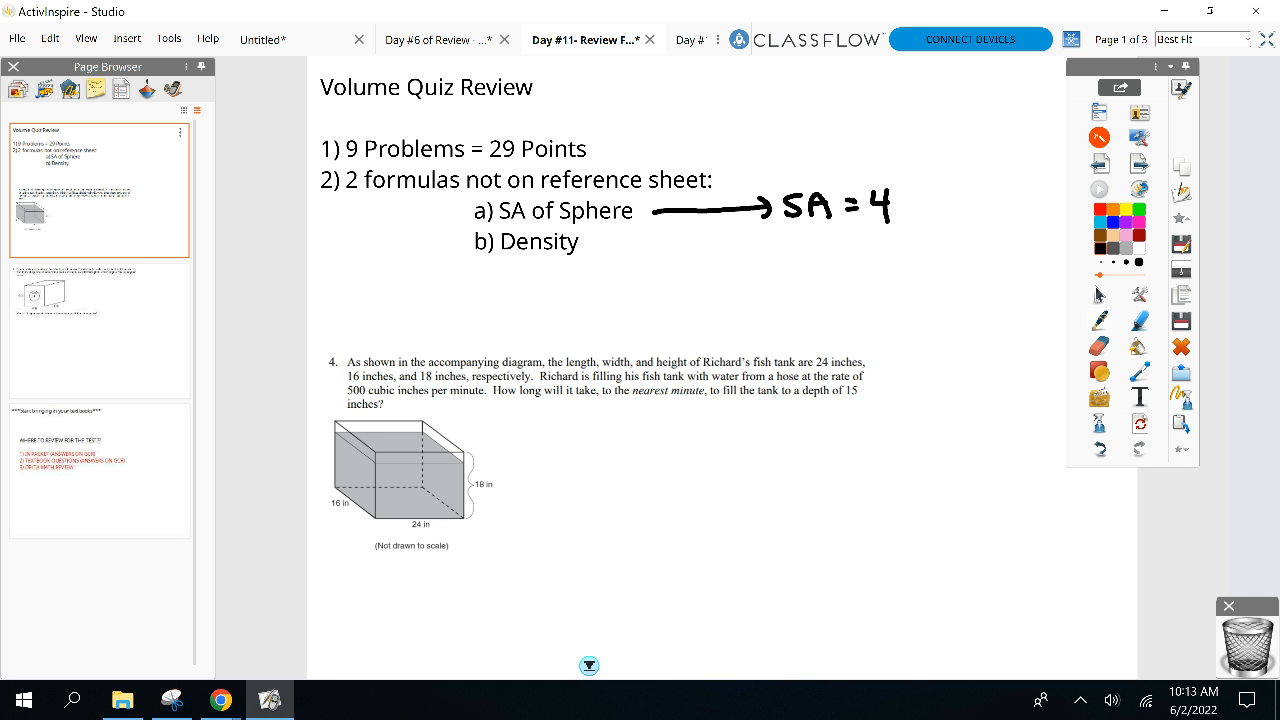
drag(900, 210, 964, 210)
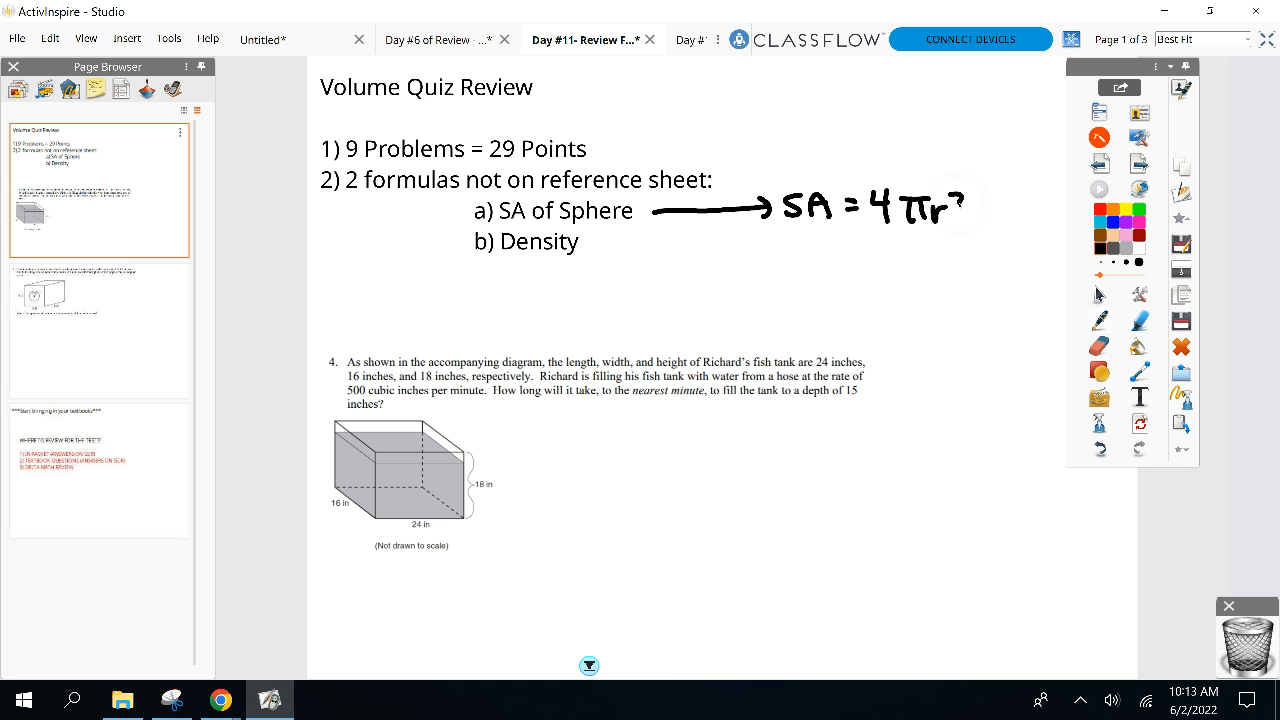
drag(596, 248, 624, 252)
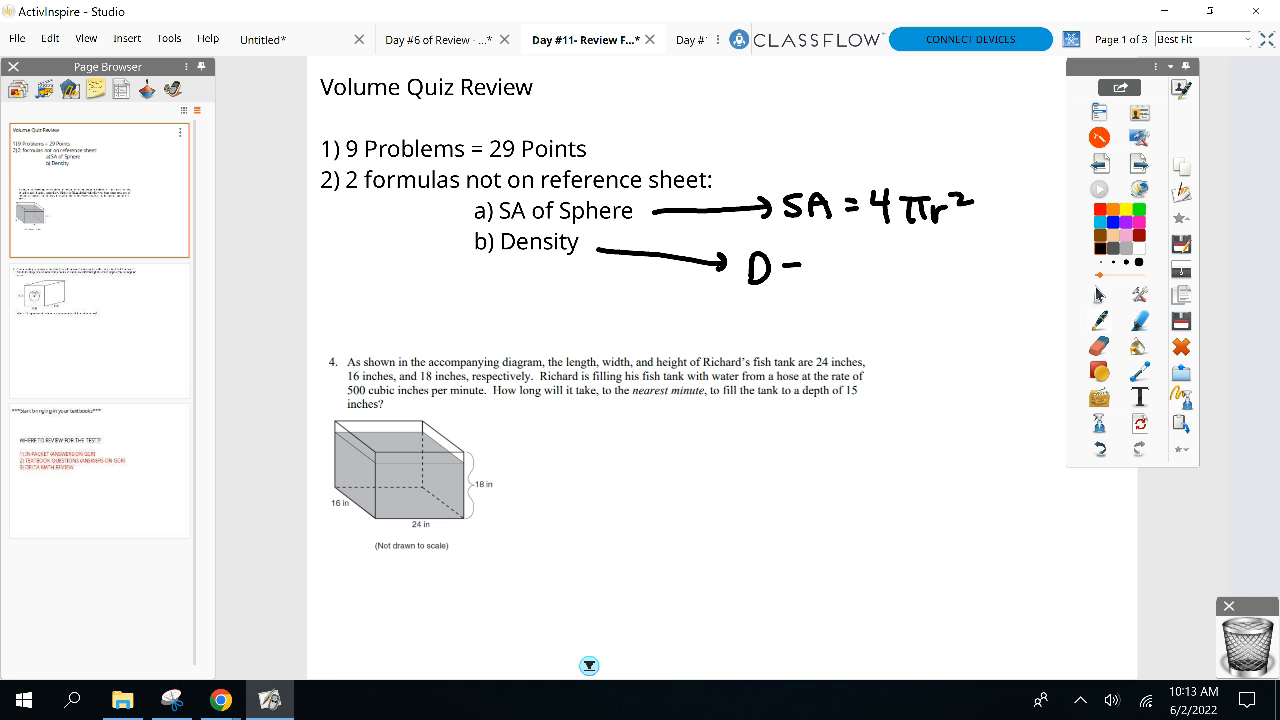
- Link 'Density' with an arrow to a density formula begun as D = m
drag(804, 264, 840, 250)
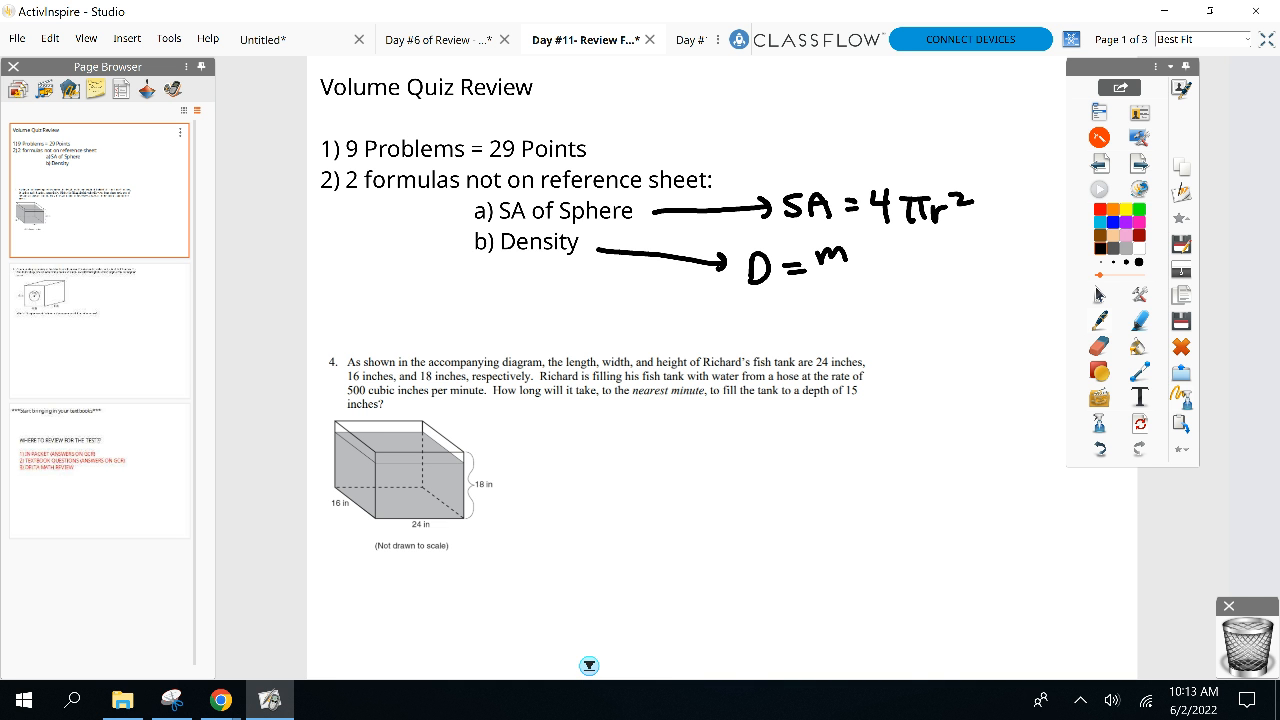
drag(810, 272, 856, 296)
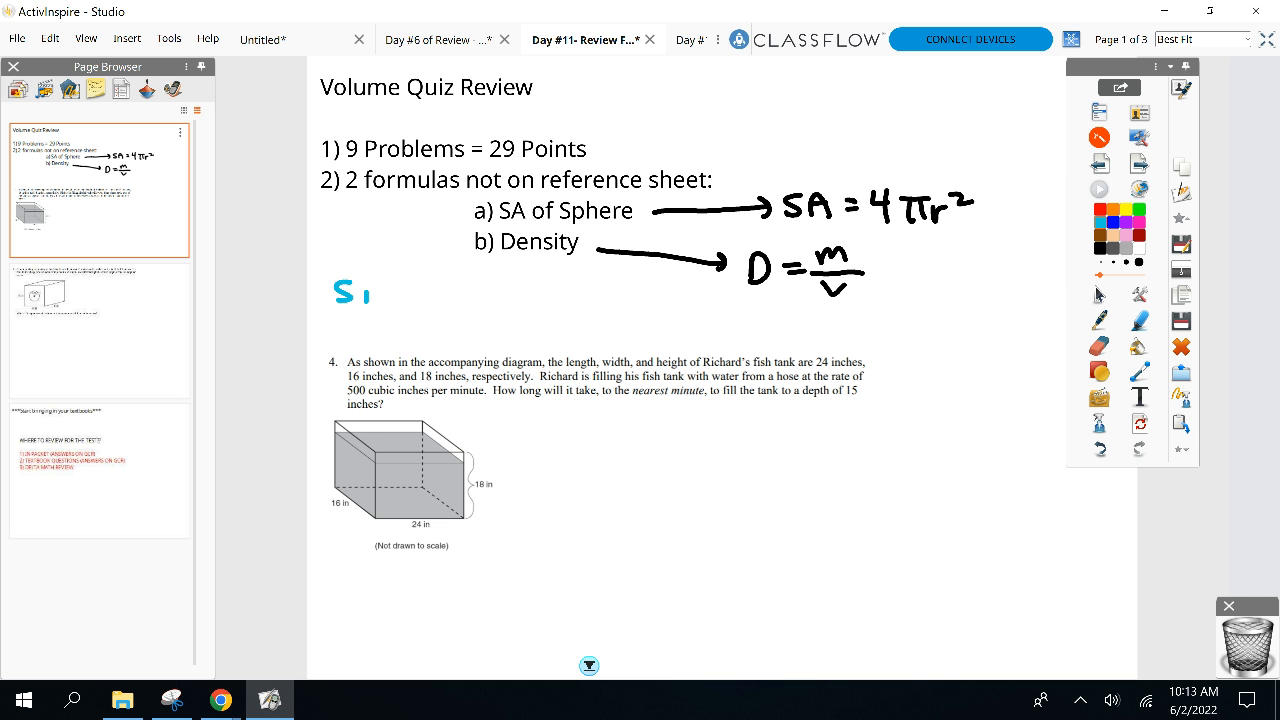
- Write in blue the similarity ratios S1/S2 = SA1/SA2 and S1/S2 = V1/V2
drag(330, 304, 376, 330)
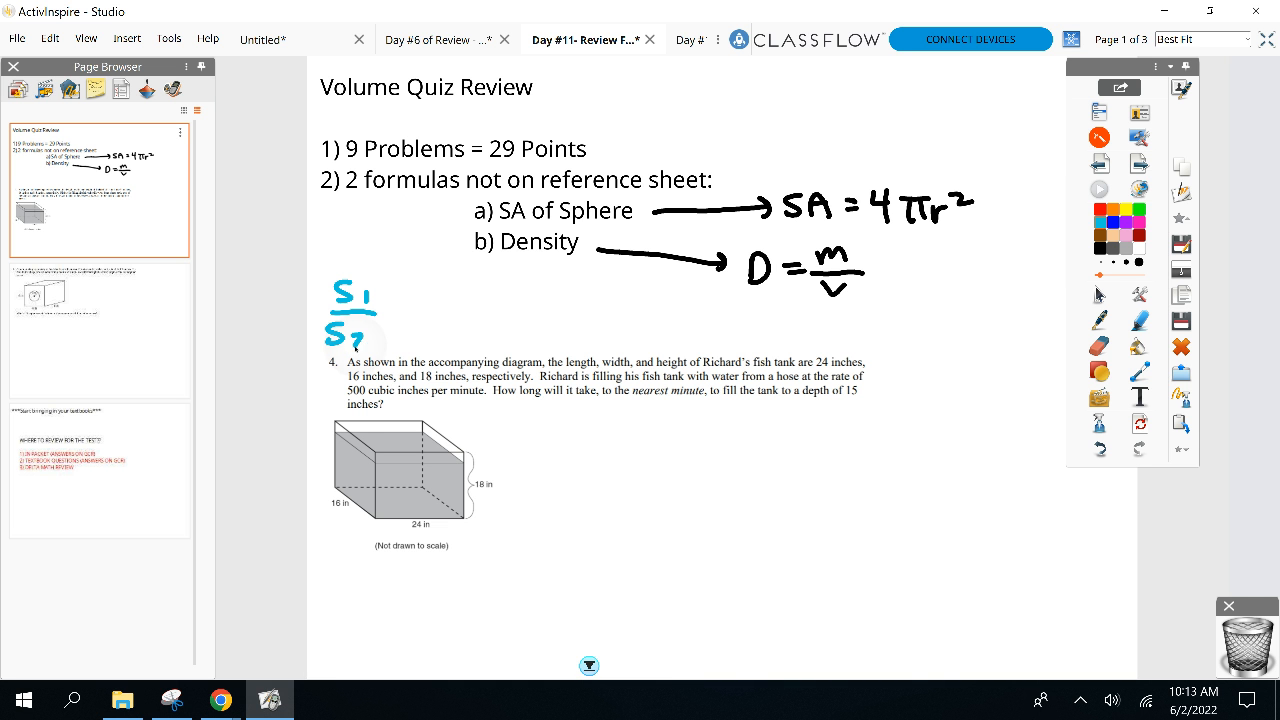
drag(380, 296, 470, 296)
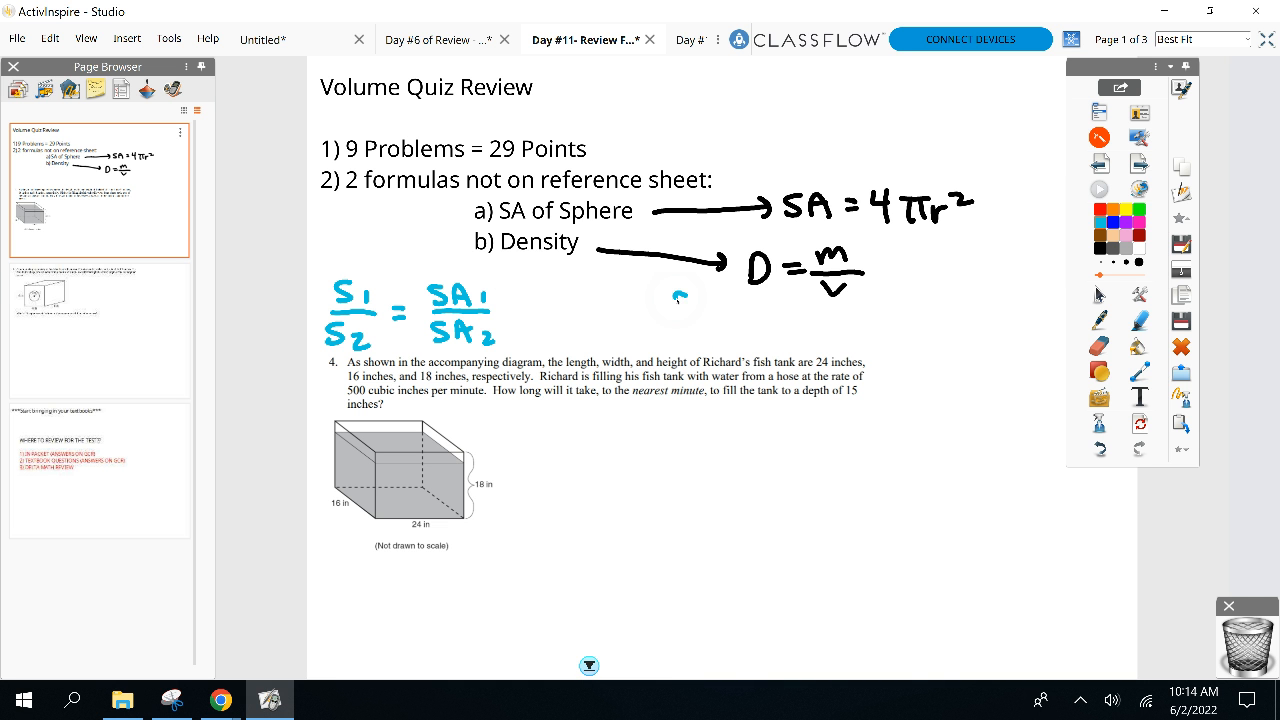
drag(680, 300, 730, 344)
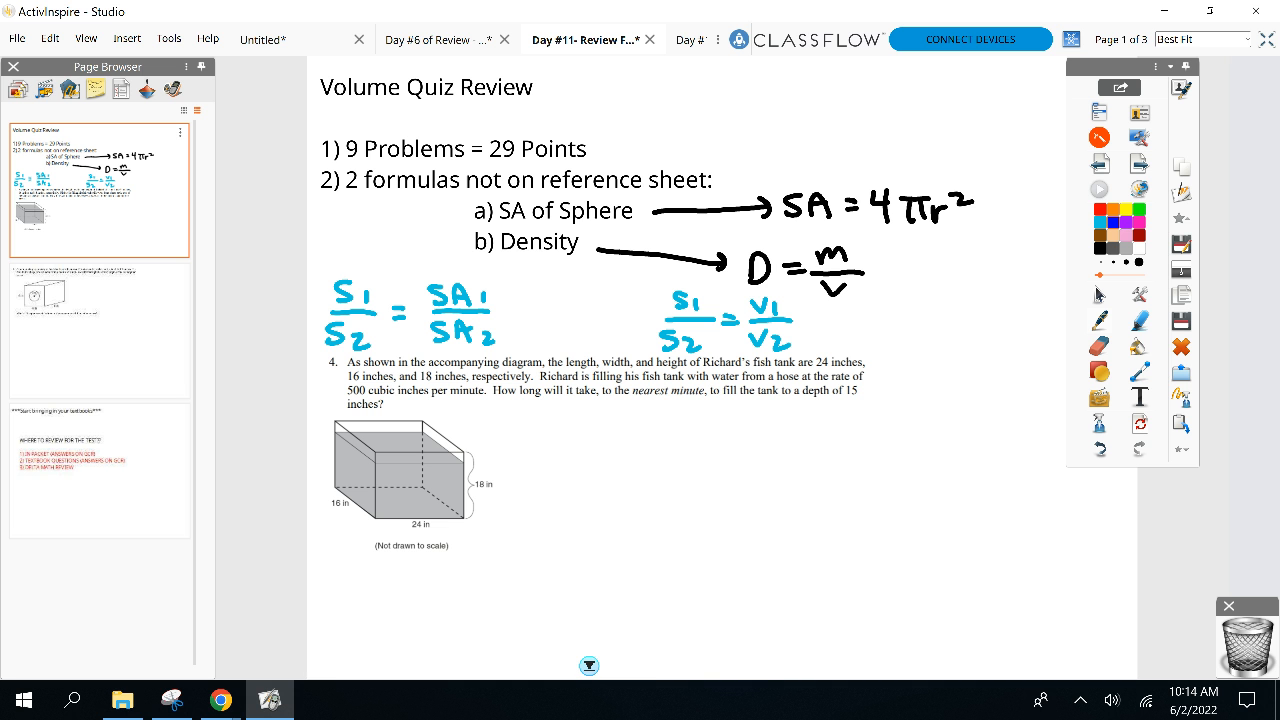
drag(340, 280, 324, 316)
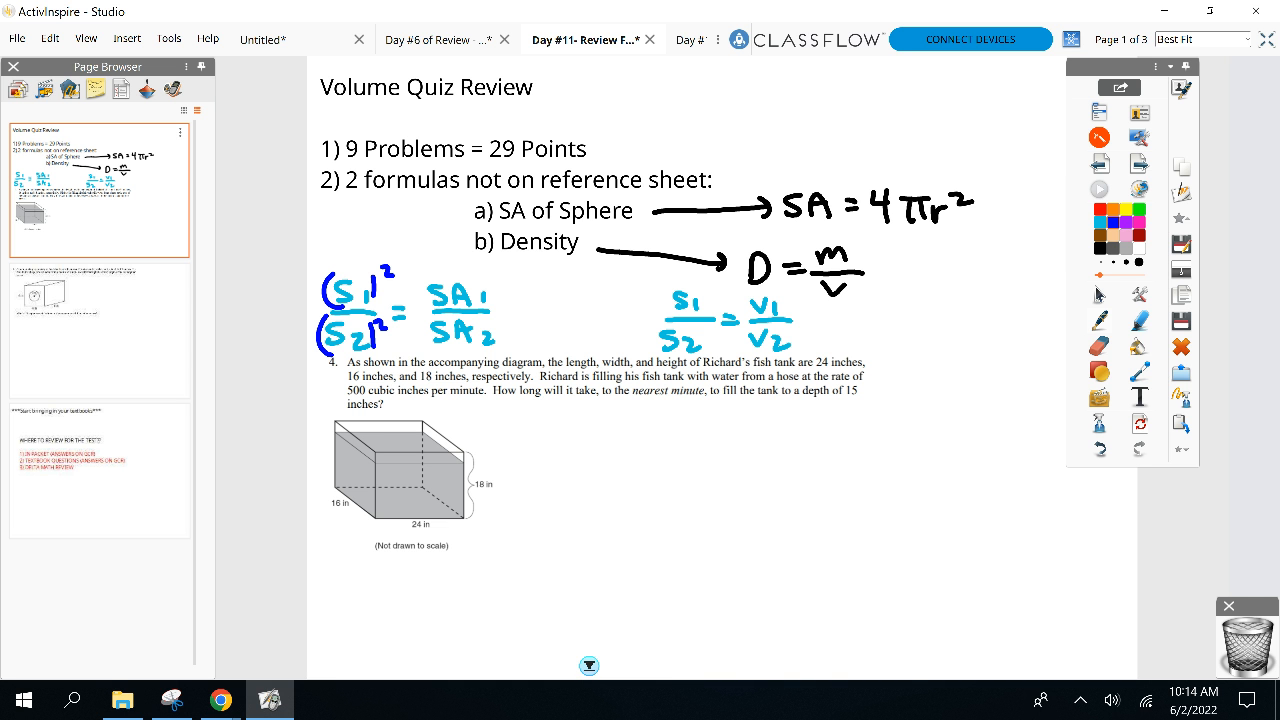
- Bracket the side ratio in S1/S2 = V1/V2 and raise it to the power 3
drag(660, 290, 680, 344)
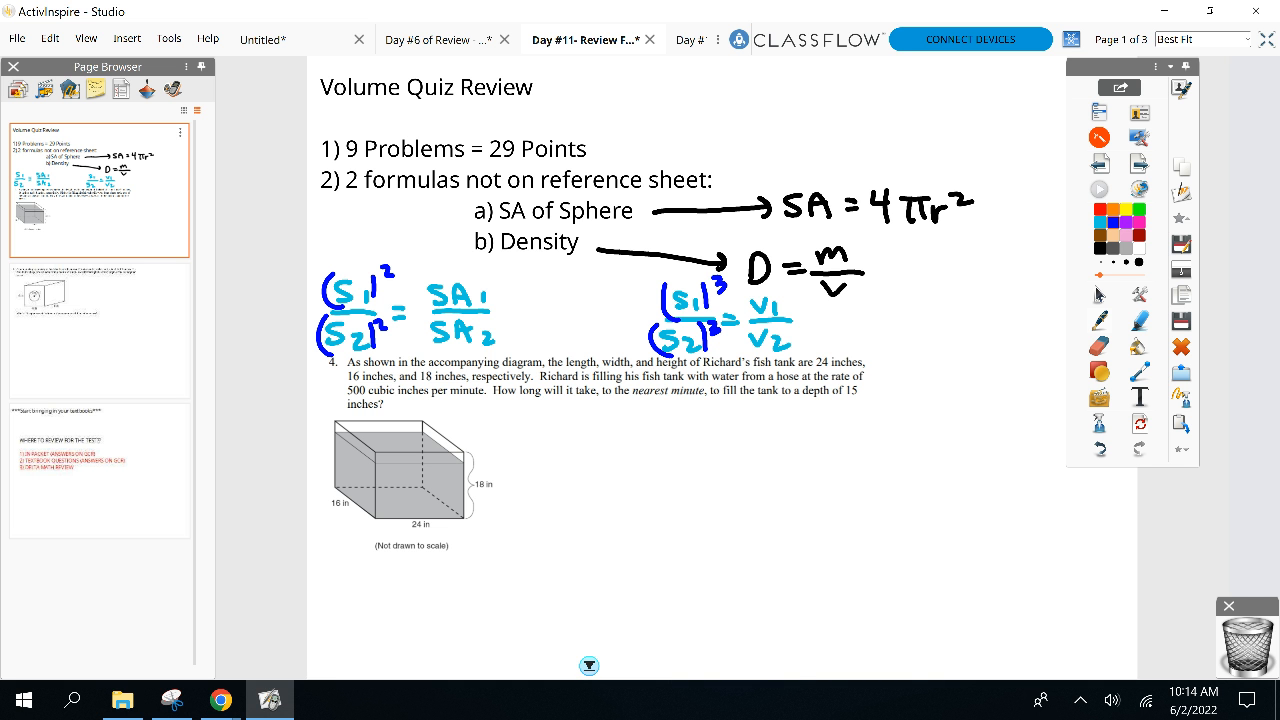
- Show the review-resources page, then bring up the August 2019 Blank Exam PDF in Chrome
click(100, 468)
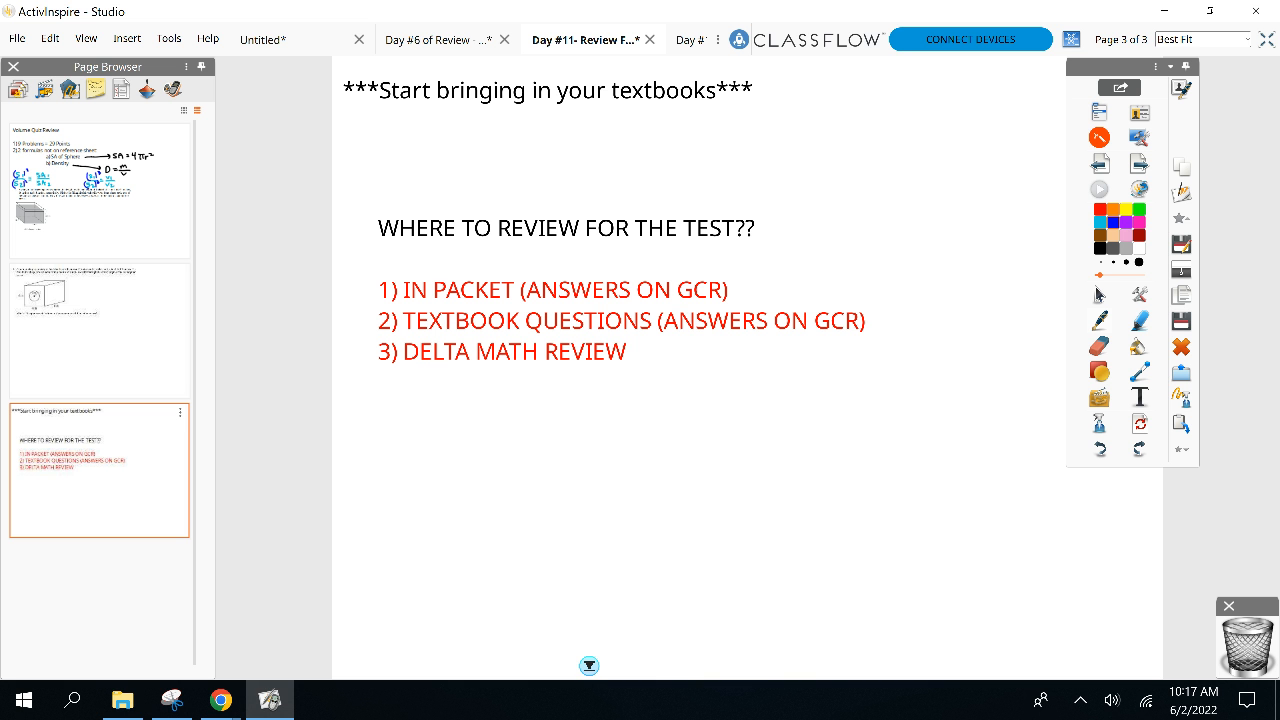
mouse_move(140, 300)
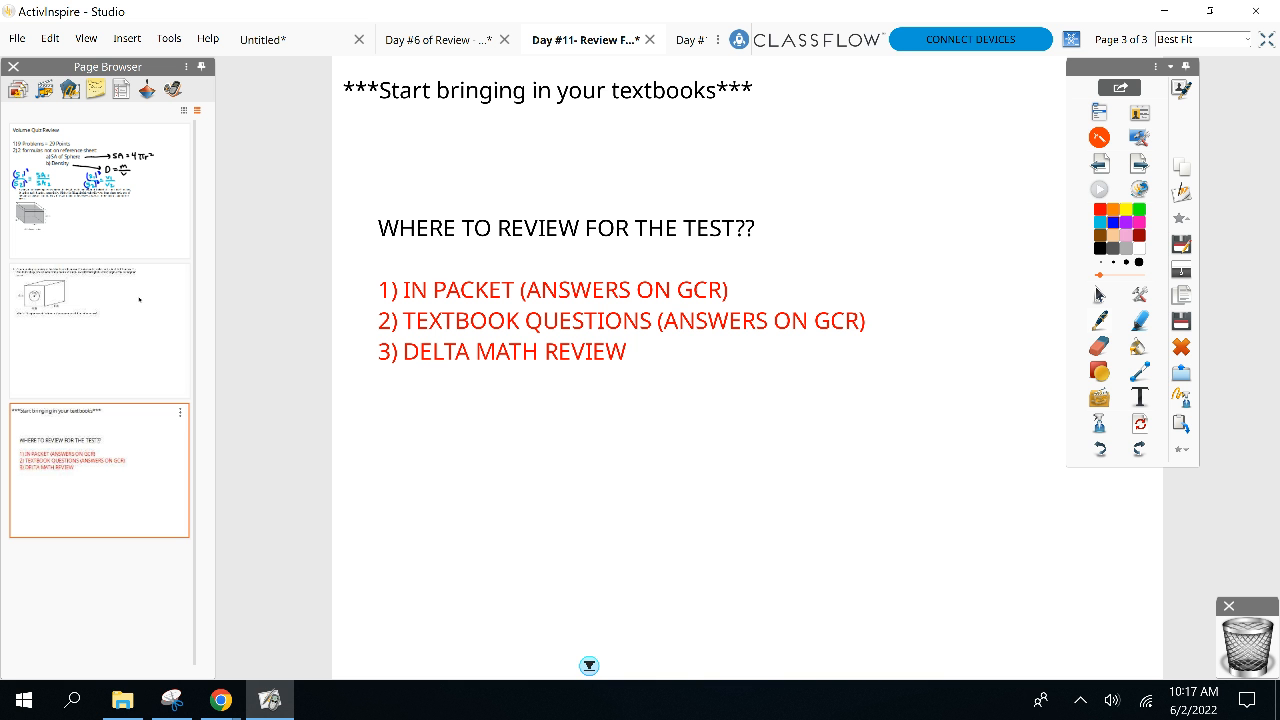
click(220, 700)
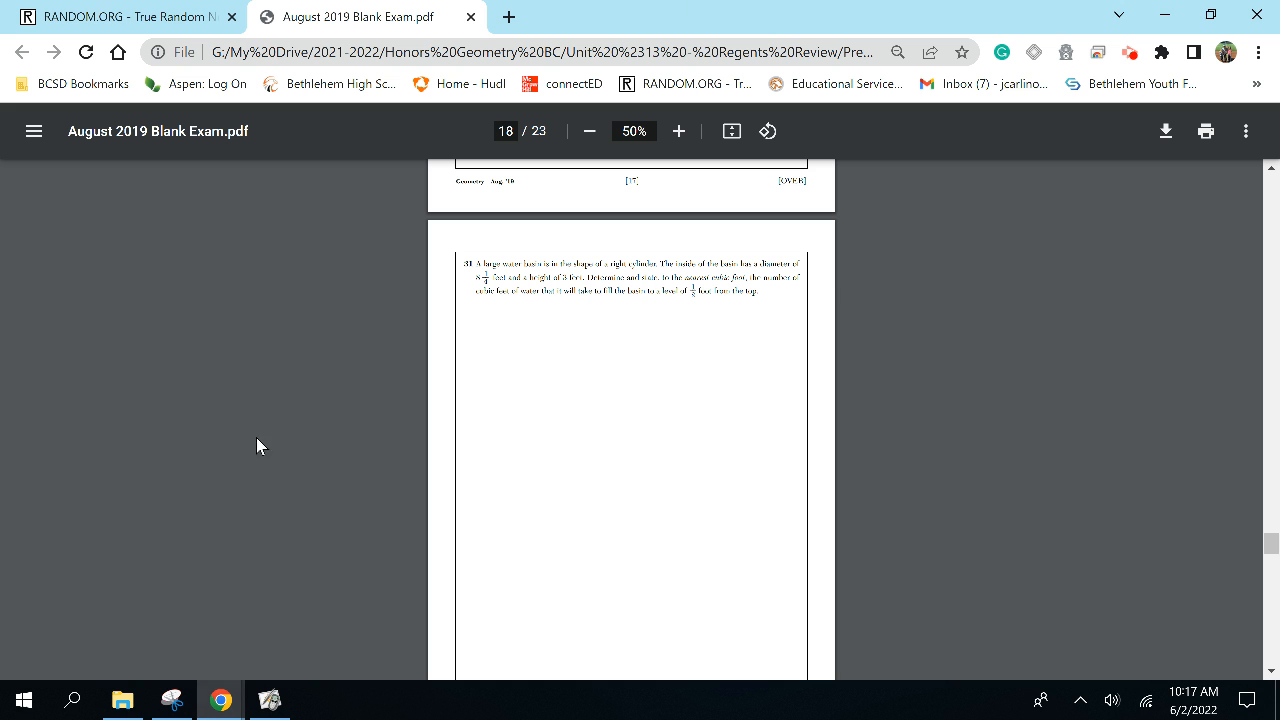